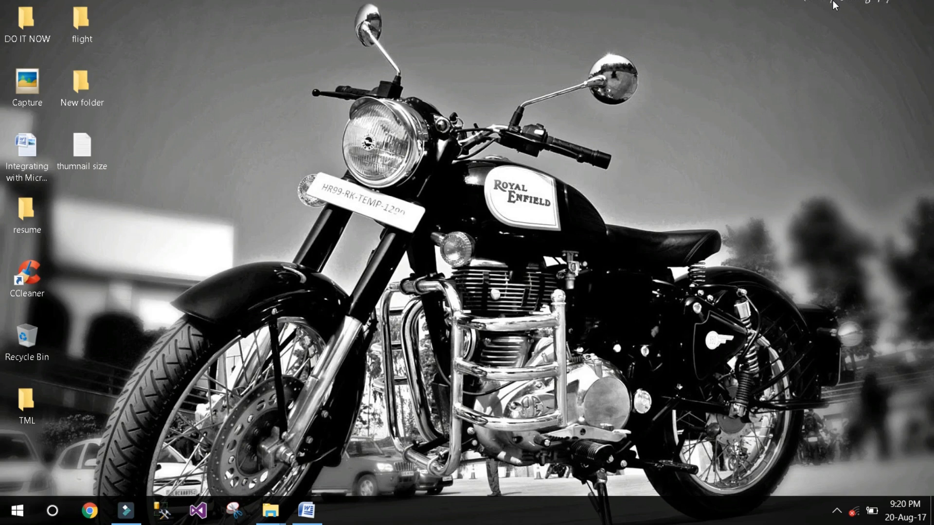
{"action": "mouse_move", "coordinate": [349, 483]}
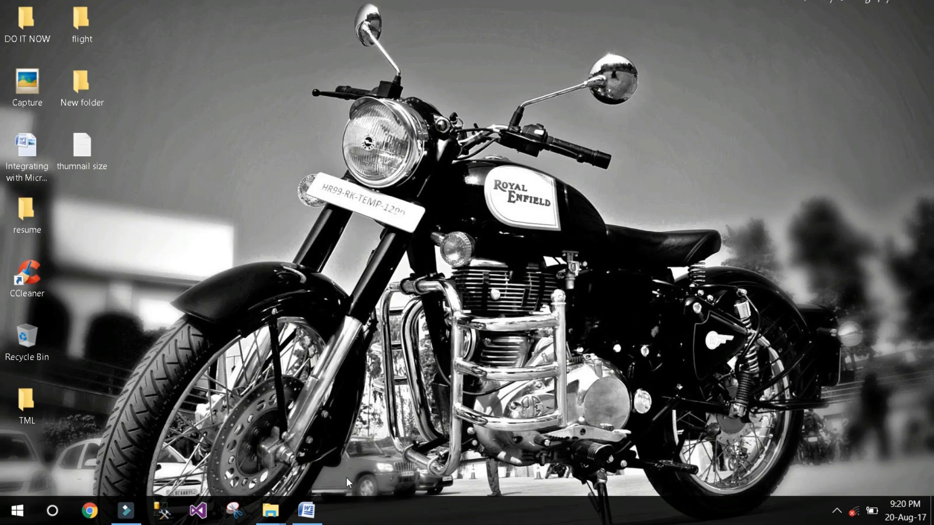
Bring the Word document with the Tamil title and programming-language list to the front.
{"action": "left_click", "coordinate": [306, 511]}
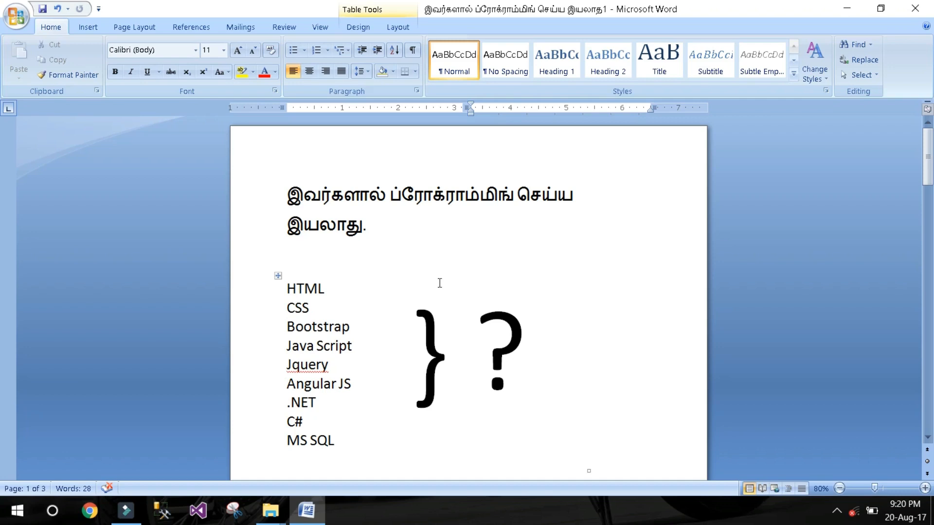
Move to page 3 showing the 'Mentally Disabled' and 'RIP People' captioned photos.
{"action": "scroll", "scroll_direction": "down", "scroll_amount": 3}
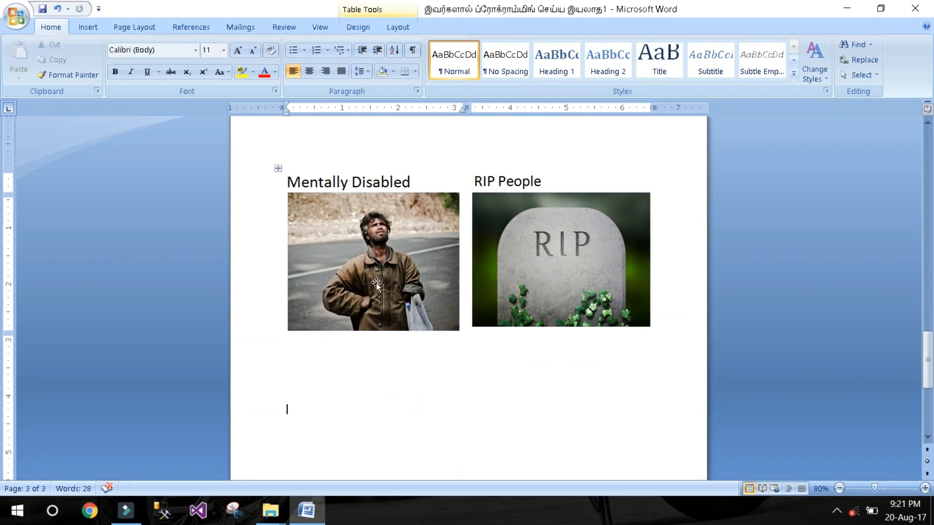
Select the RIP tombstone photo and reveal the Sheik Vlogs YouTube logo below it.
{"action": "left_click", "coordinate": [373, 261]}
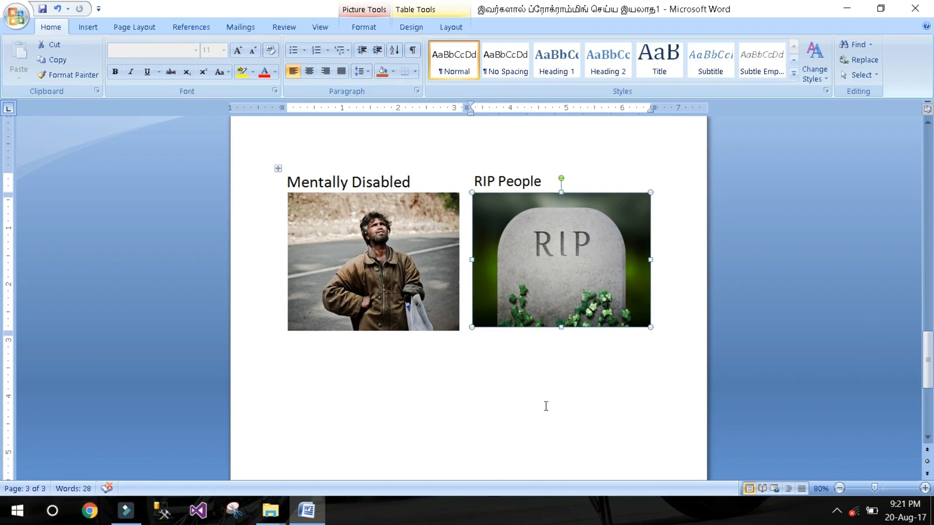
{"action": "scroll", "scroll_direction": "down", "scroll_amount": 3}
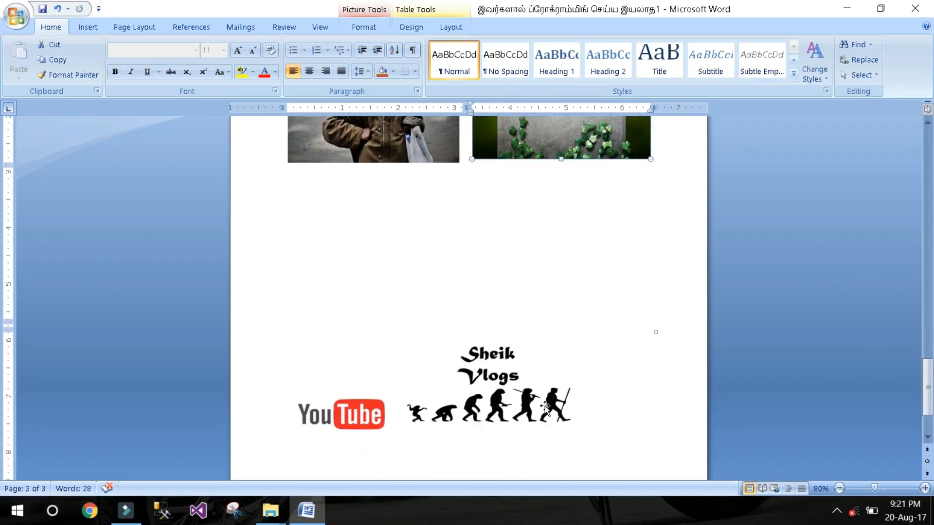